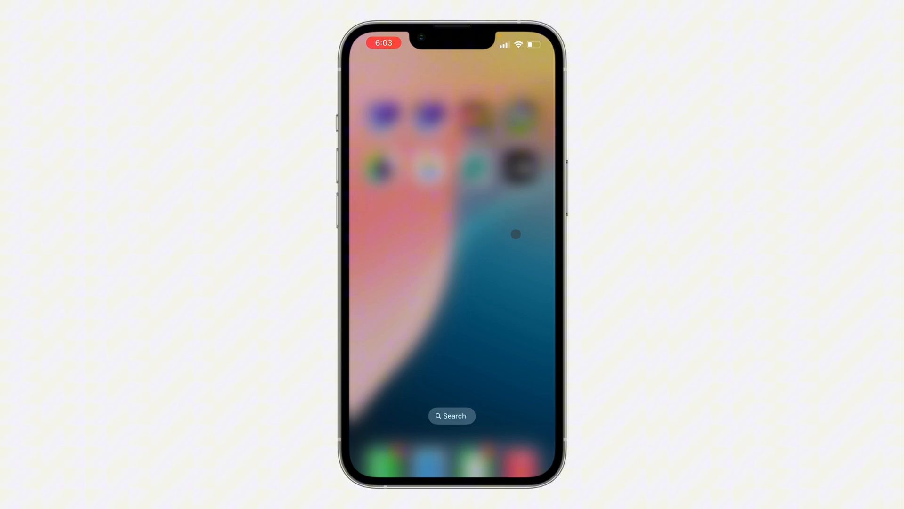
# Search 'settings' from the home screen and show the Apps list in Settings.
pyautogui.write('settings')
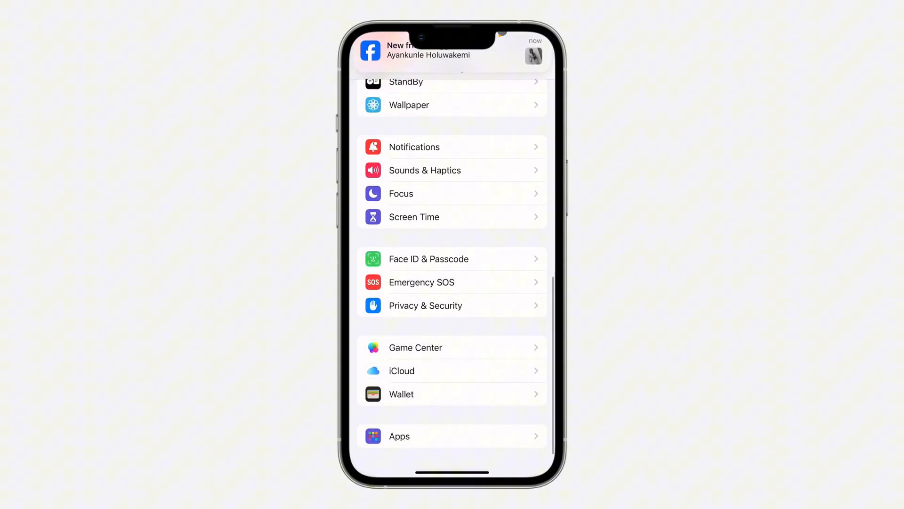
pyautogui.click(399, 436)
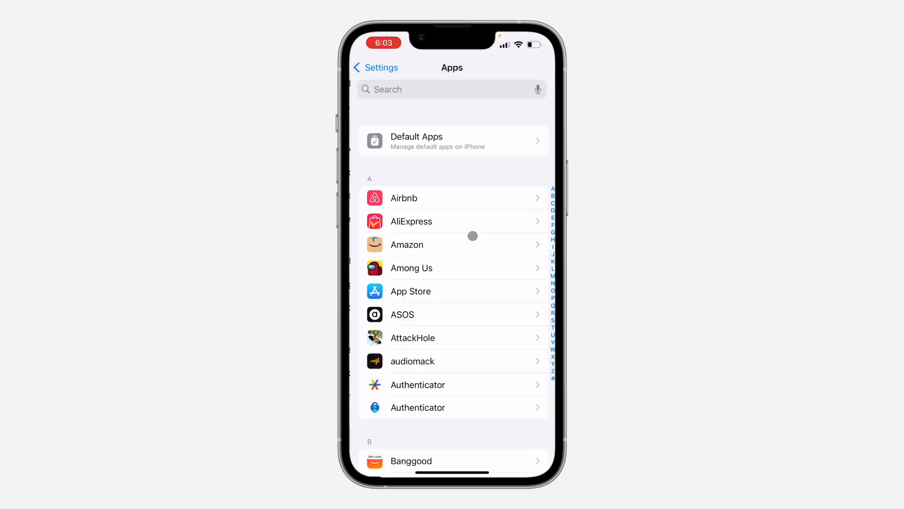
# Under Apps > Grammarly > Keyboards, enable the Grammarly keyboard and Allow Full Access.
pyautogui.click(449, 89)
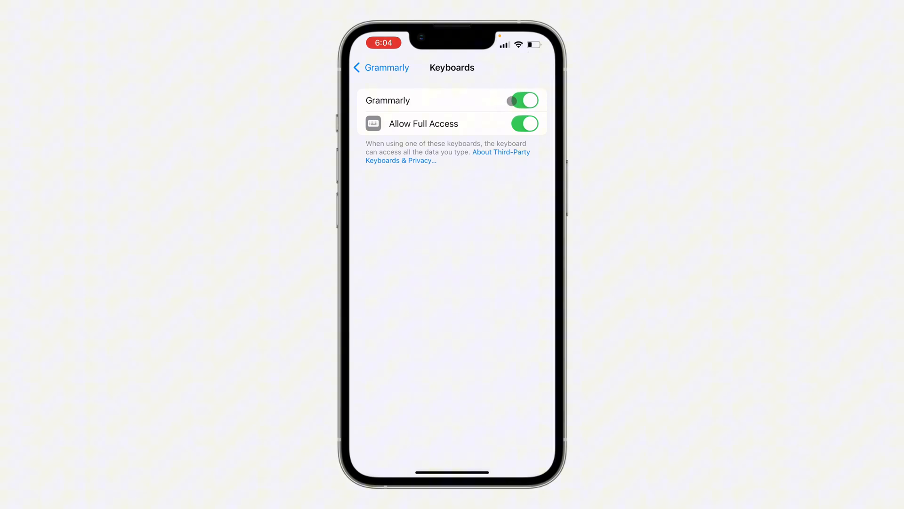
pyautogui.click(522, 100)
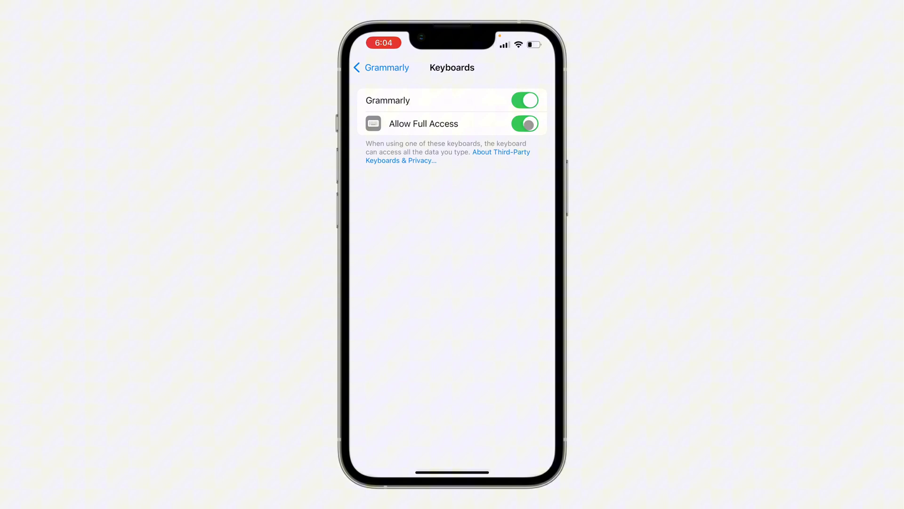
pyautogui.click(381, 67)
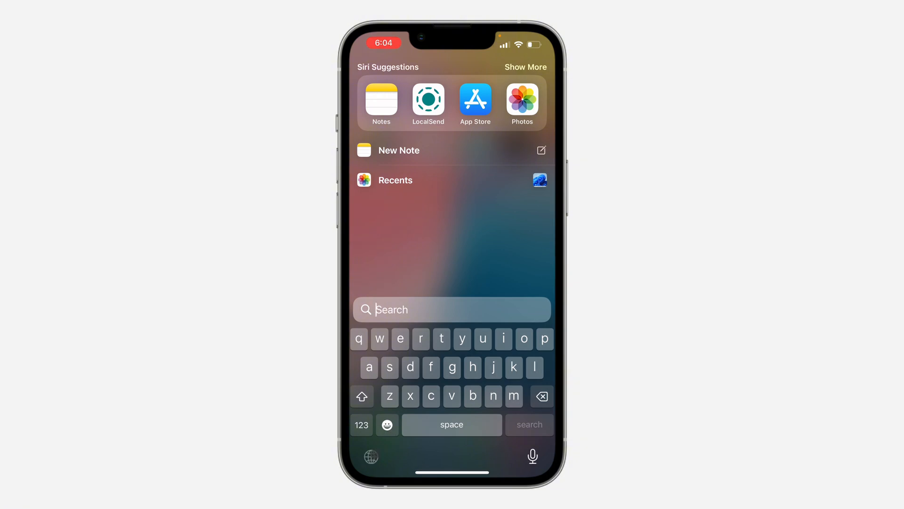
# Try the globe key in Spotlight, then launch Grammarly and show its Account page.
pyautogui.click(452, 309)
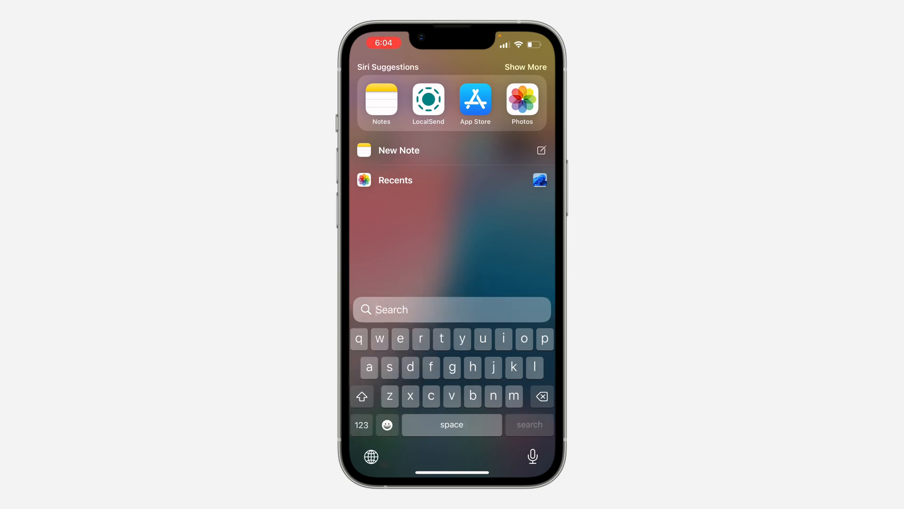
pyautogui.click(452, 309)
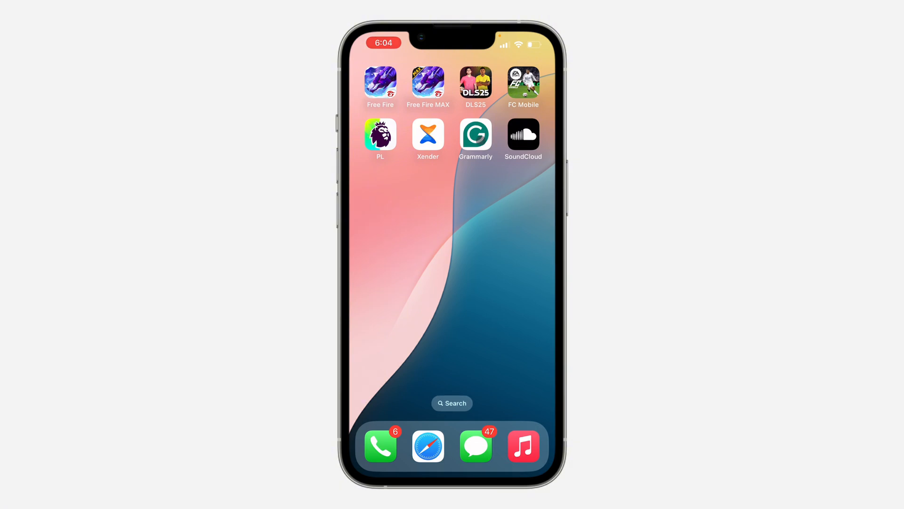
pyautogui.click(475, 133)
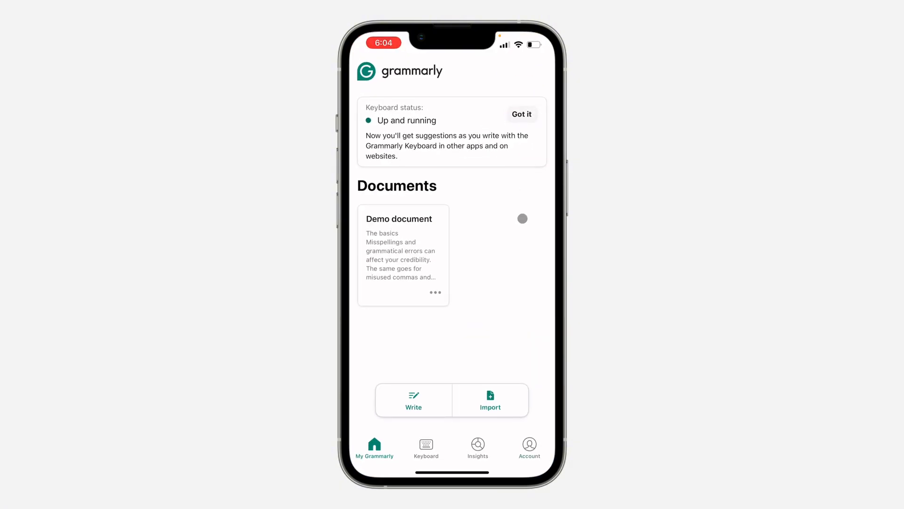
pyautogui.click(529, 444)
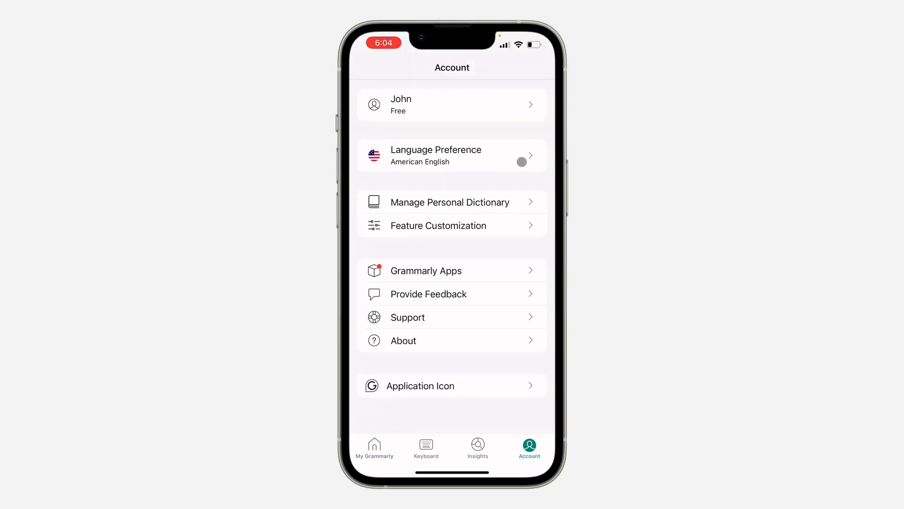